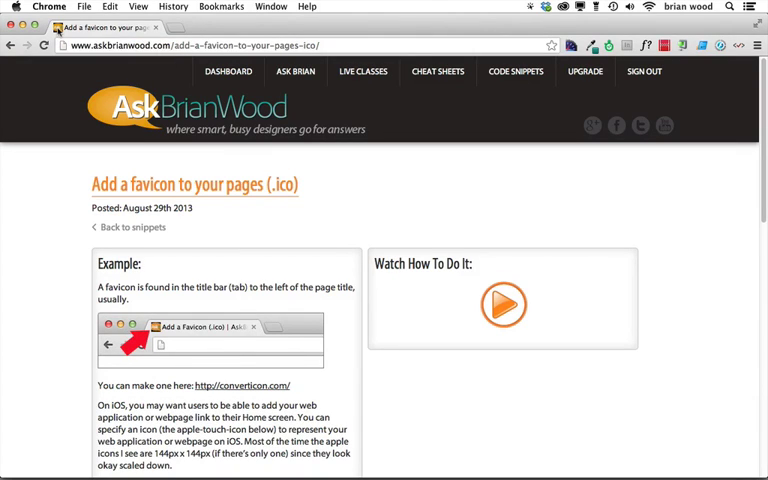
mouse_move(180, 274)
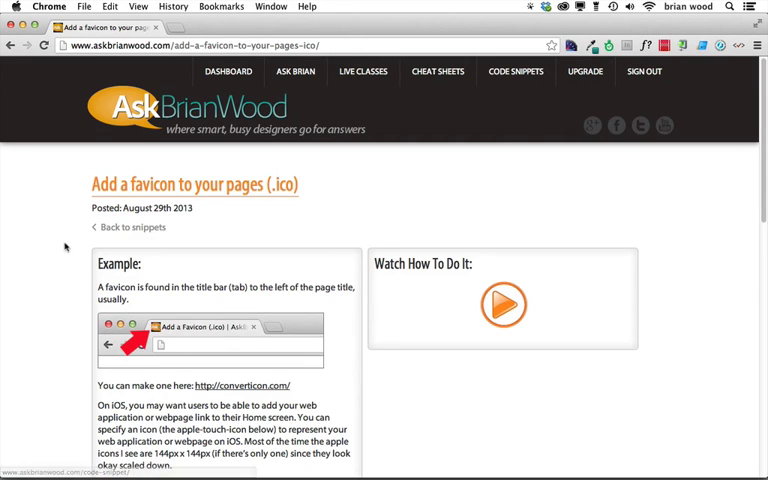
- Copy the favicon and apple-touch-icon link snippet to the clipboard and switch to Dreamweaver
scroll("down", 3)
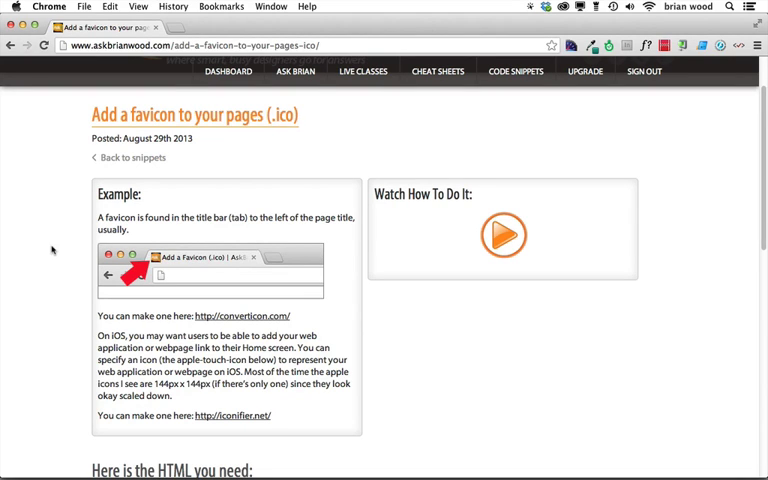
scroll("down", 3)
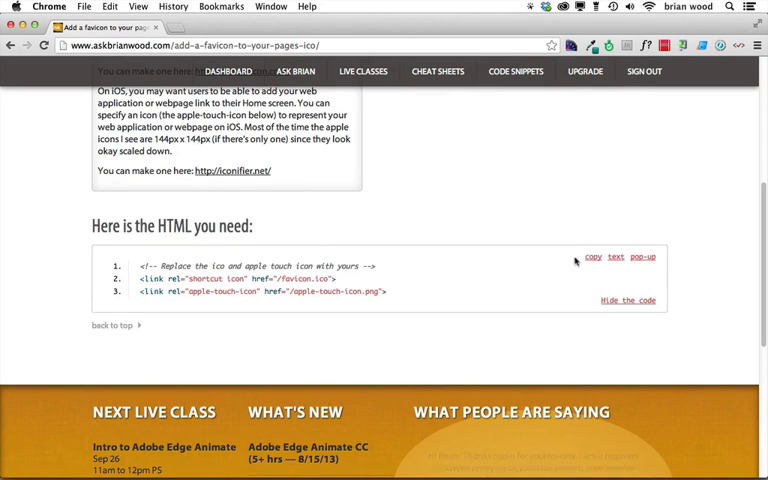
left_click(592, 258)
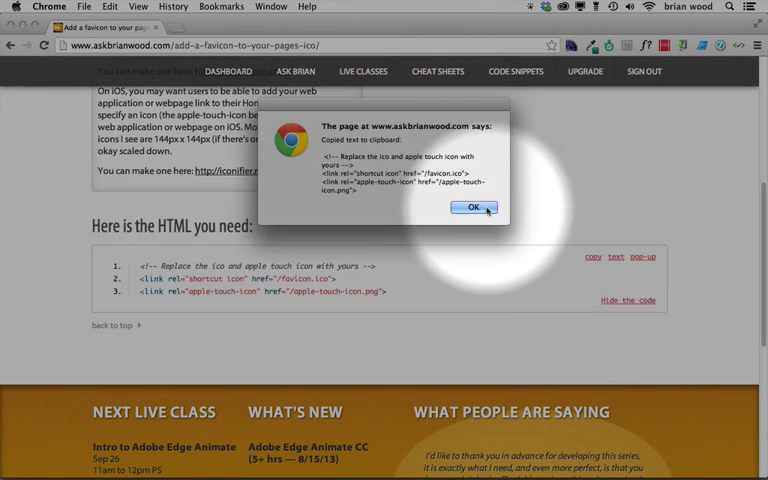
left_click(474, 208)
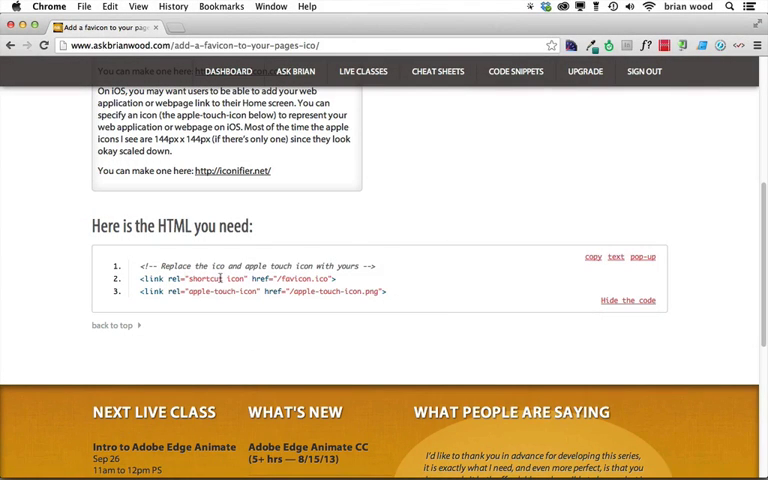
key("Cmd+Tab")
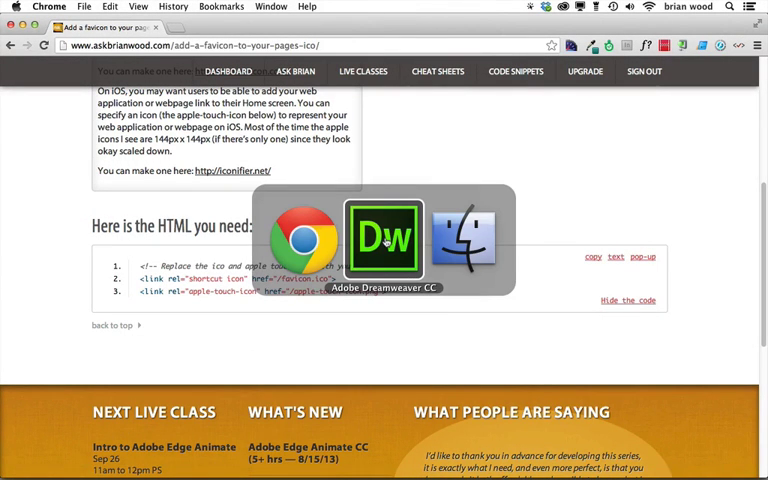
- Paste the favicon comment and both icon link tags into the head below the title
left_click(382, 238)
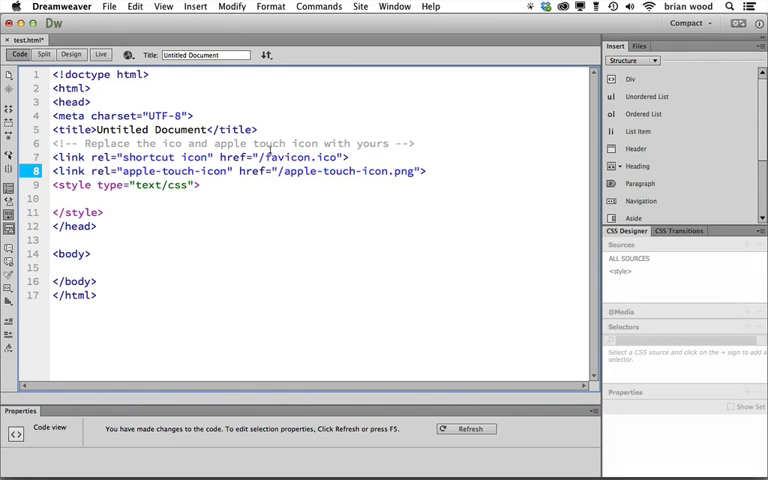
double_click(288, 156)
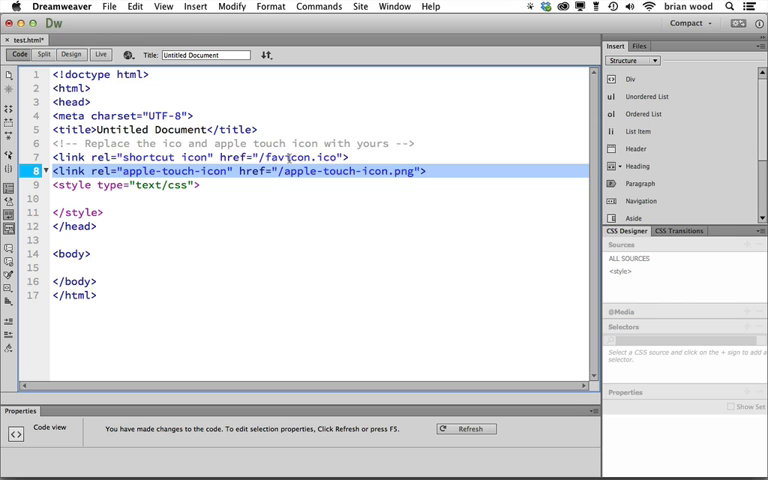
- Switch to Finder showing favicon.png beside the test HTML page on the Desktop
key("cmd+tab")
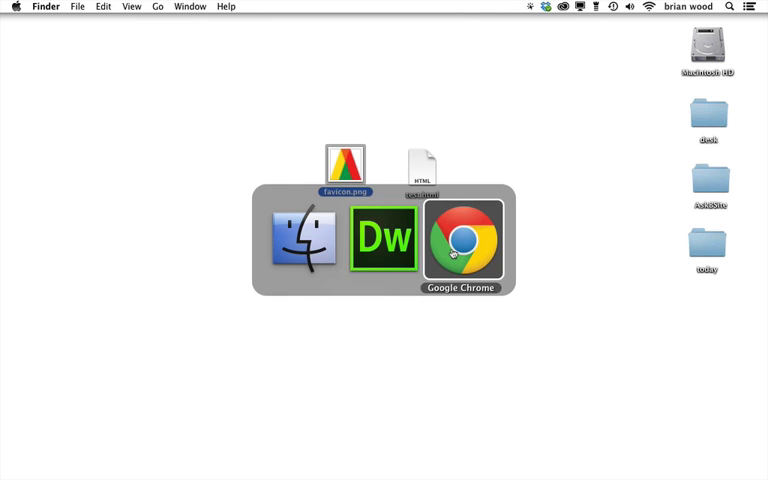
- Follow the tutorial's convertIcon.com link to reach the ConvertIcon ICO converter
left_click(460, 244)
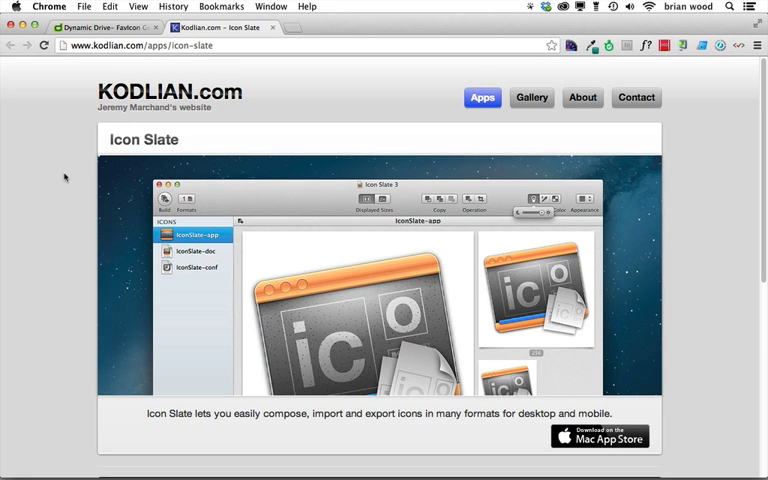
scroll("down", 3)
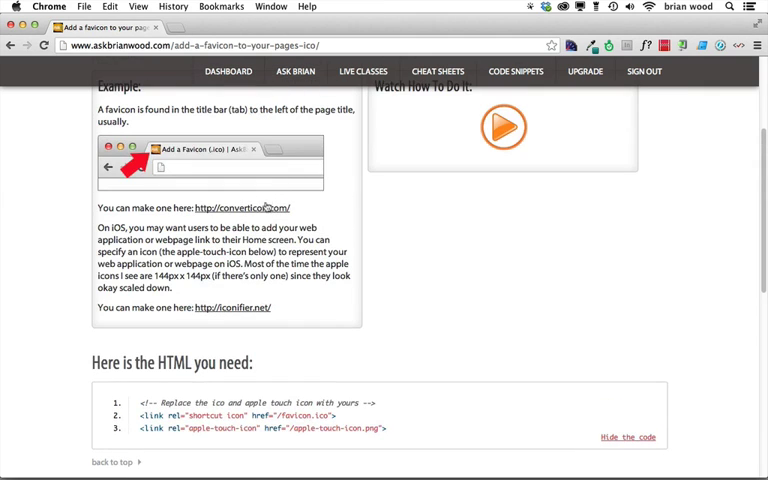
mouse_move(244, 208)
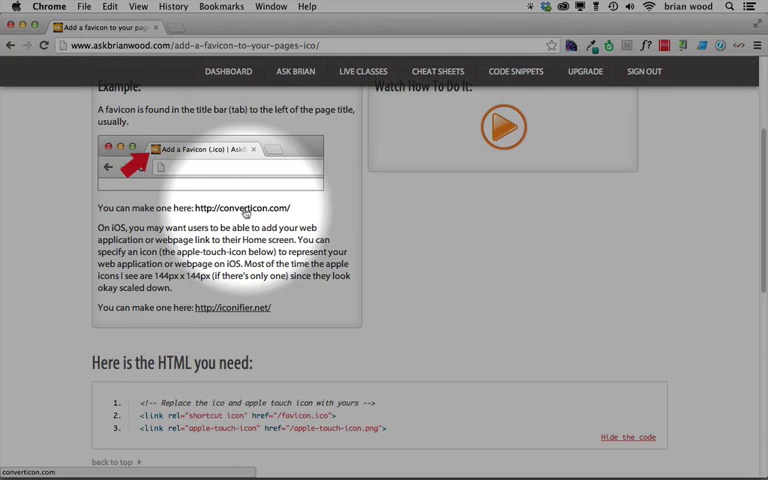
left_click(246, 208)
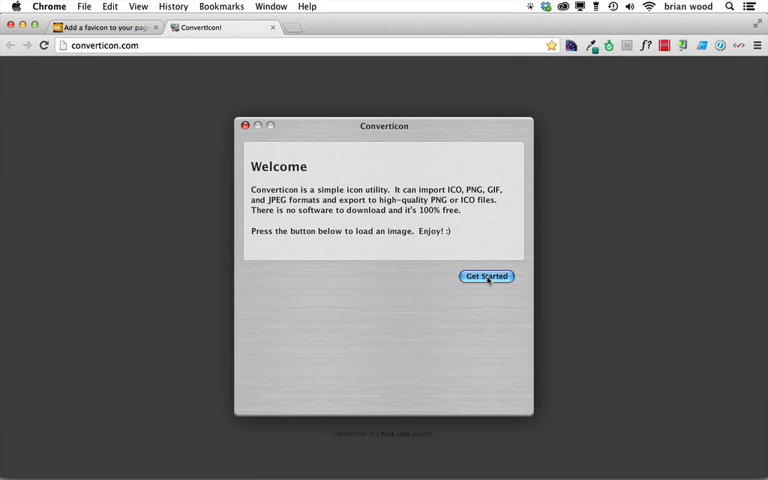
- Convert favicon.png to a favicon ICO file saved to the Desktop with ConvertIcon
left_click(486, 276)
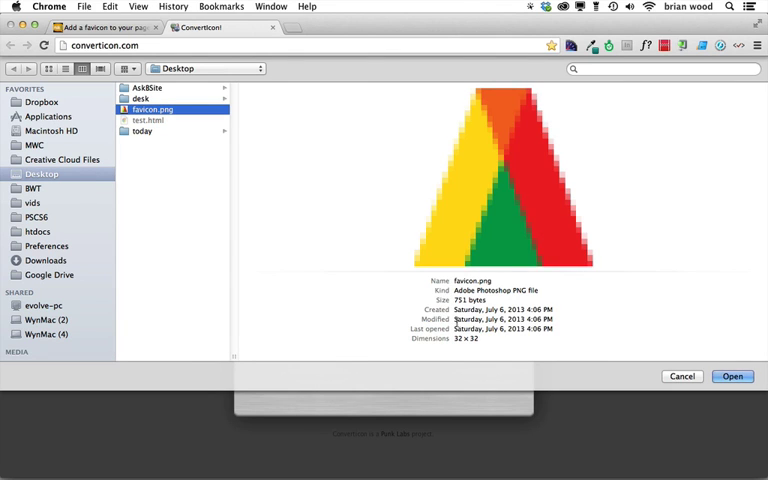
left_click(732, 376)
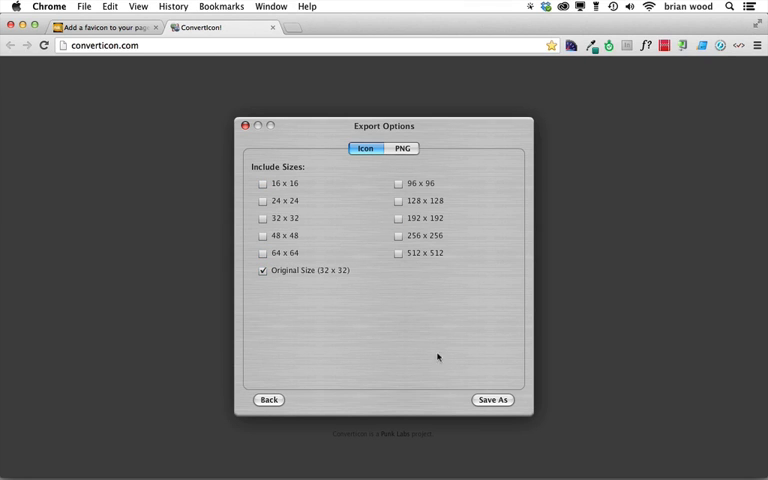
left_click(492, 400)
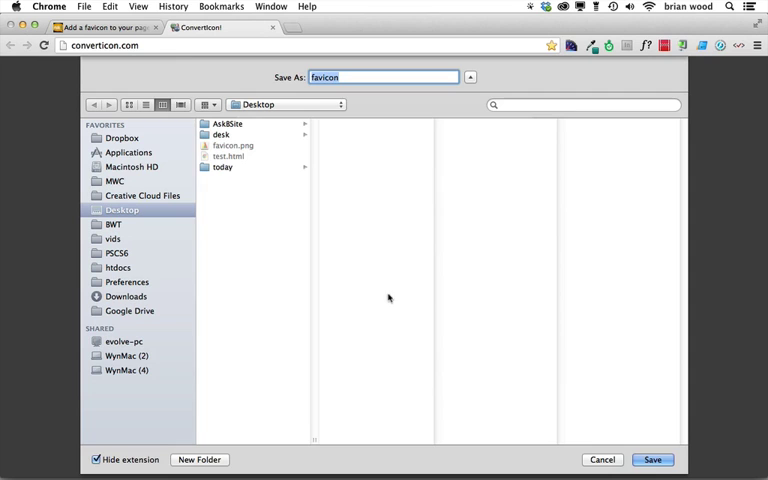
left_click(652, 460)
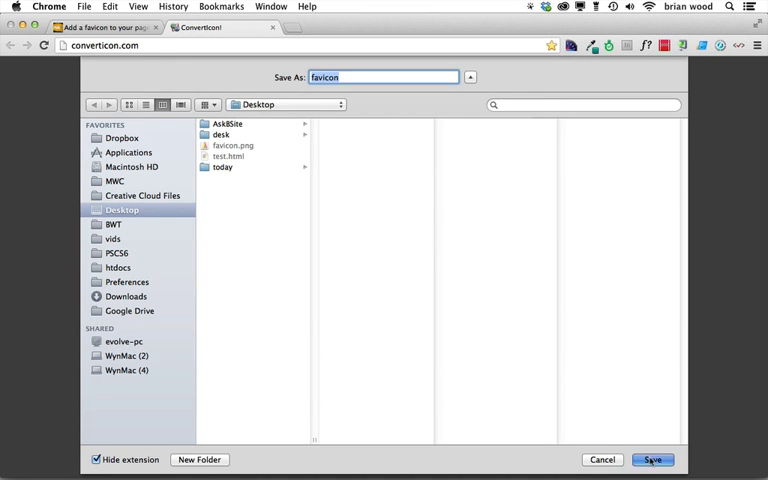
left_click(652, 460)
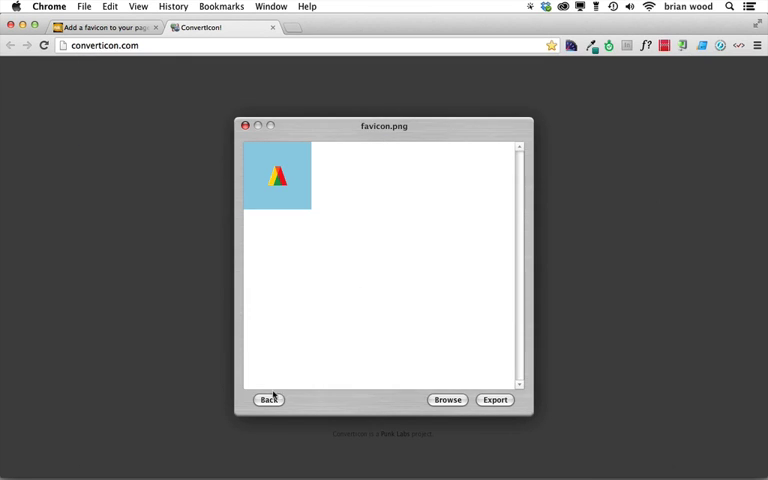
left_click(268, 400)
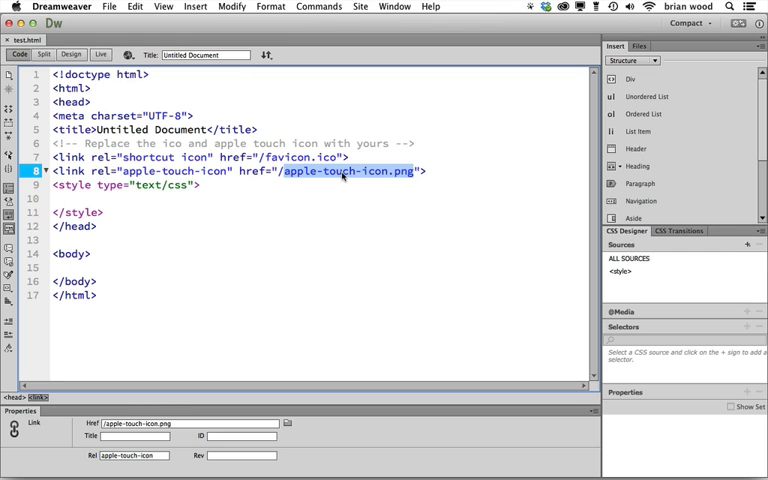
- Leave Dreamweaver's head linking favicon.ico and apple-touch-icon.png and switch apps
key("cmd+tab")
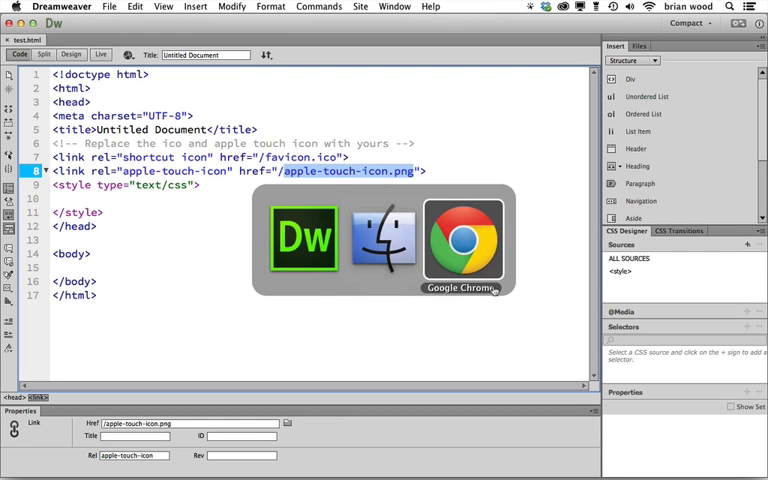
- Show the Iconifier generator page in Chrome, then bring the favicon.ai artwork forward
left_click(464, 240)
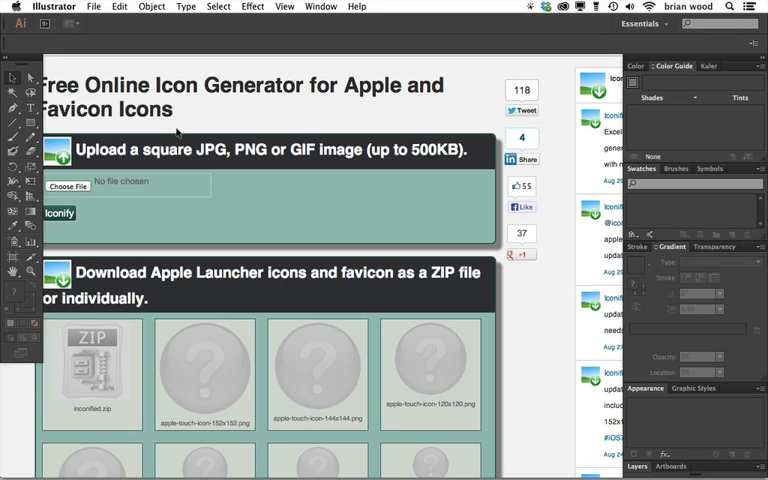
left_click(94, 8)
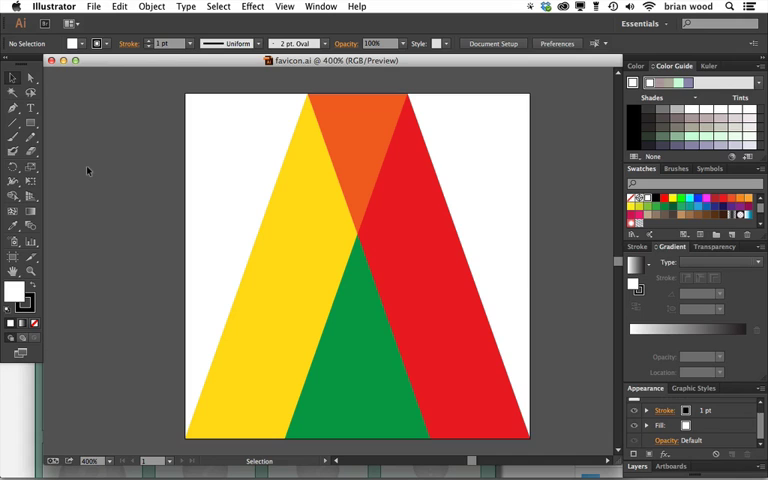
mouse_move(92, 164)
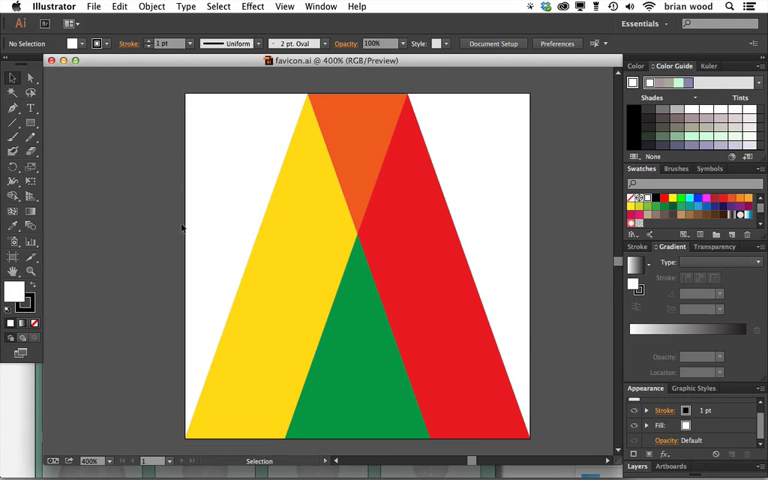
- Reach Illustrator's file commands for the favicon.ai triangle artwork
left_click(94, 8)
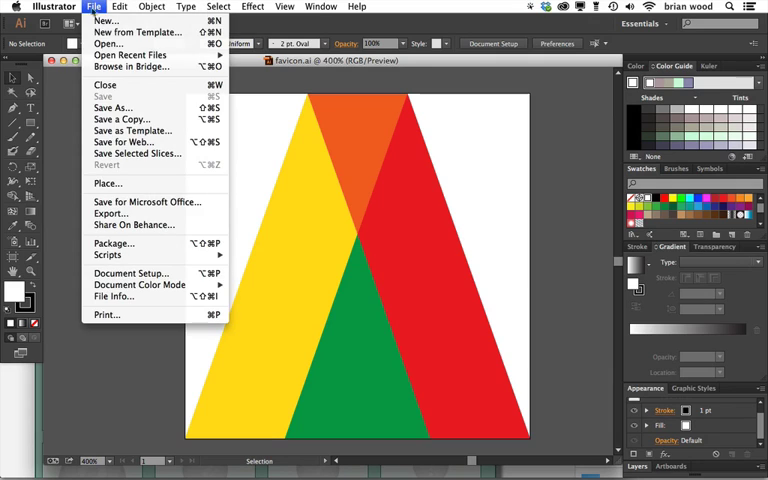
mouse_move(122, 142)
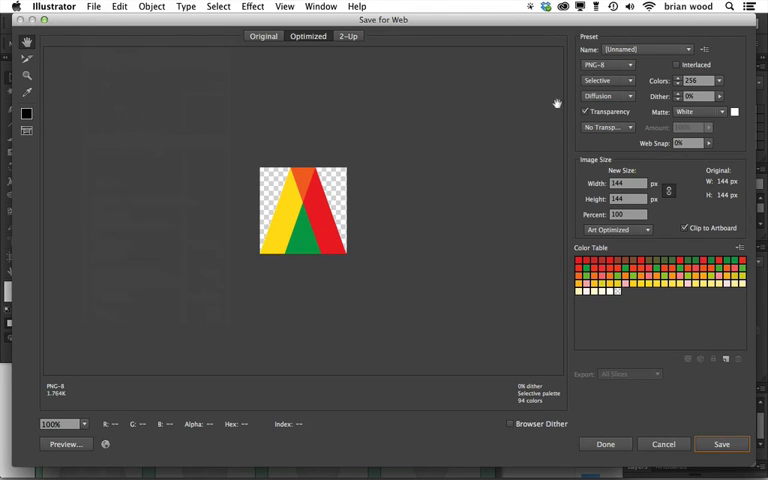
- Export the artwork via Save for Web as PNG-8 with Transparency off for a white matte
left_click(604, 64)
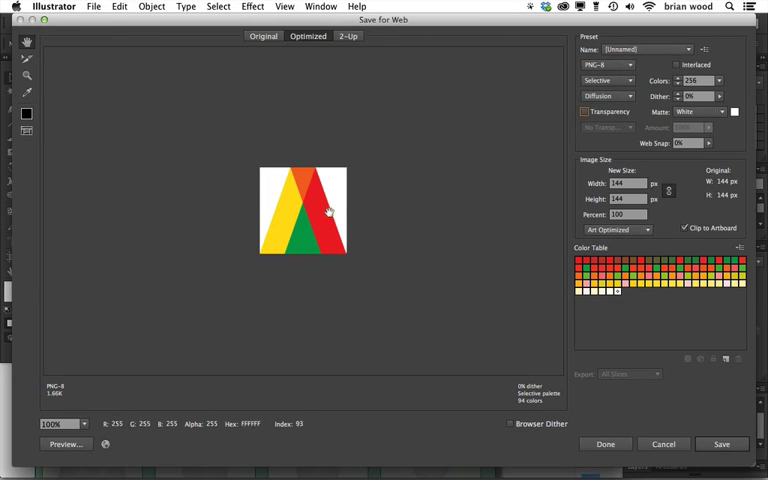
mouse_move(330, 196)
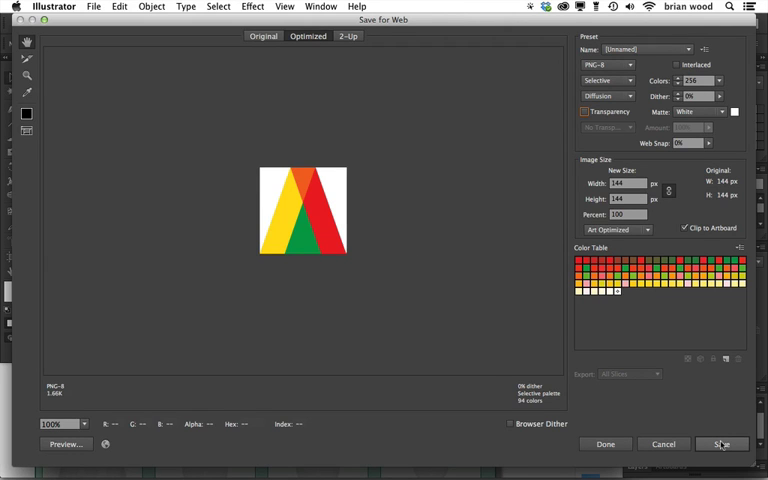
left_click(720, 444)
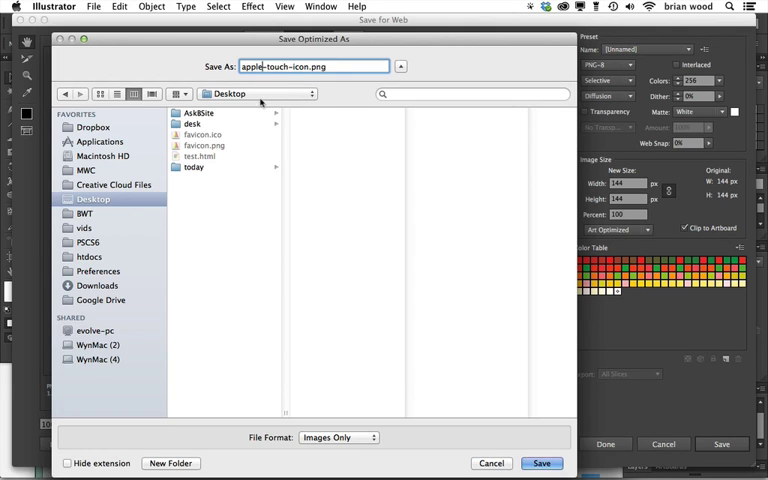
mouse_move(312, 144)
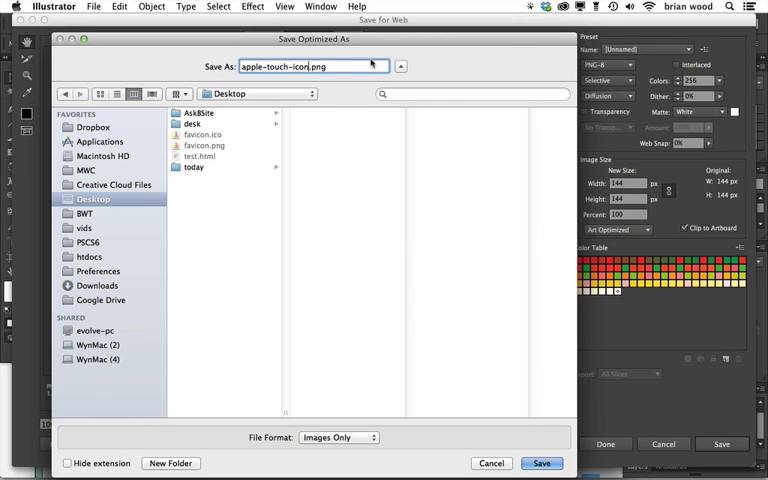
- Save the PNG to the Desktop as apple-touch-icon-precomposed.png
type("-precomposed")
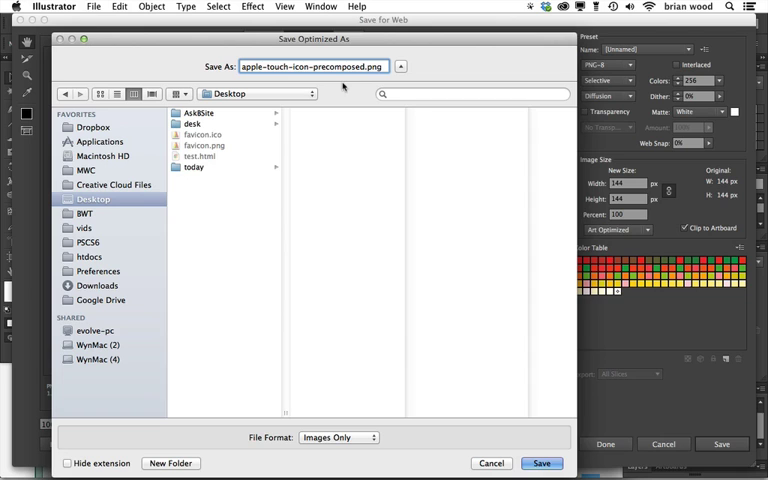
mouse_move(558, 412)
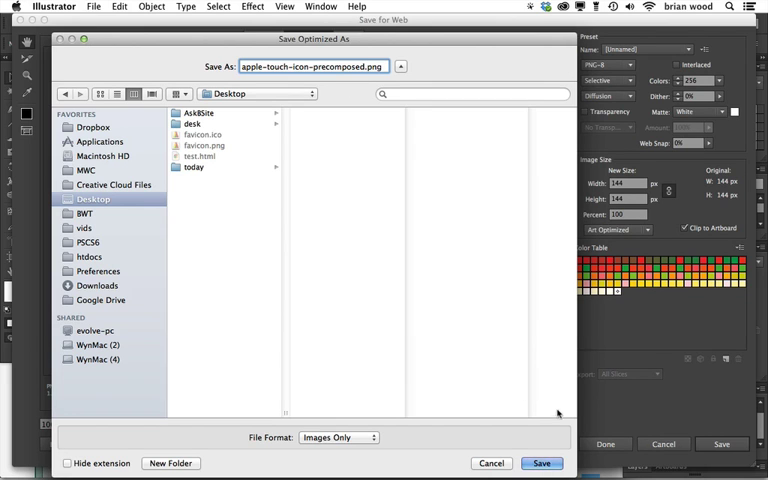
left_click(492, 464)
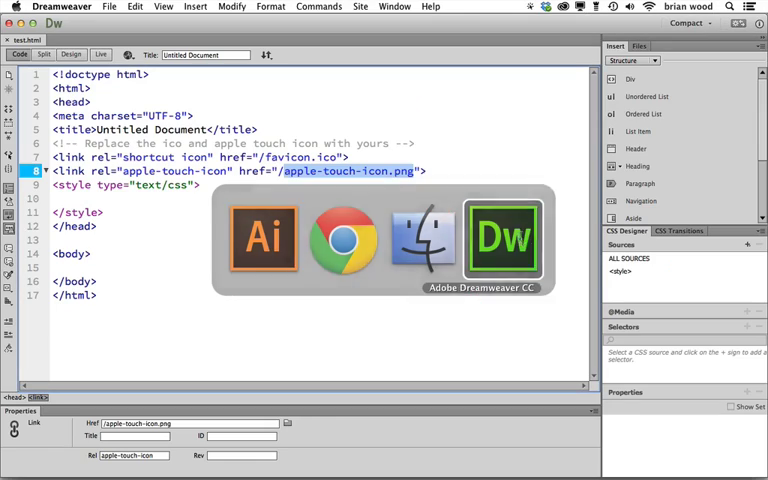
- Insert "precomposed" into the apple-touch-icon href so it reads apple-touch-icon-precomposed.png
left_click(200, 184)
type("-")
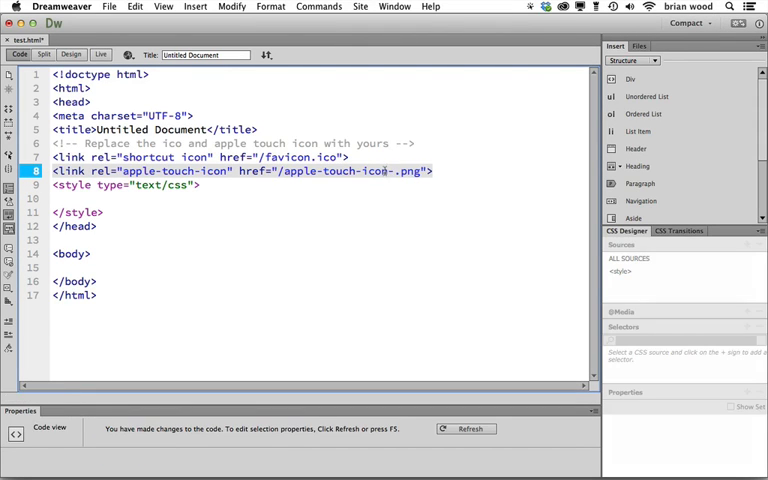
type("precomposed")
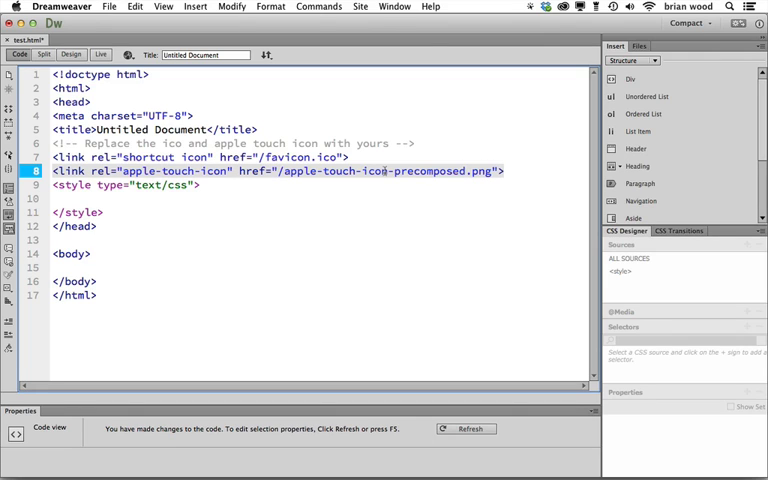